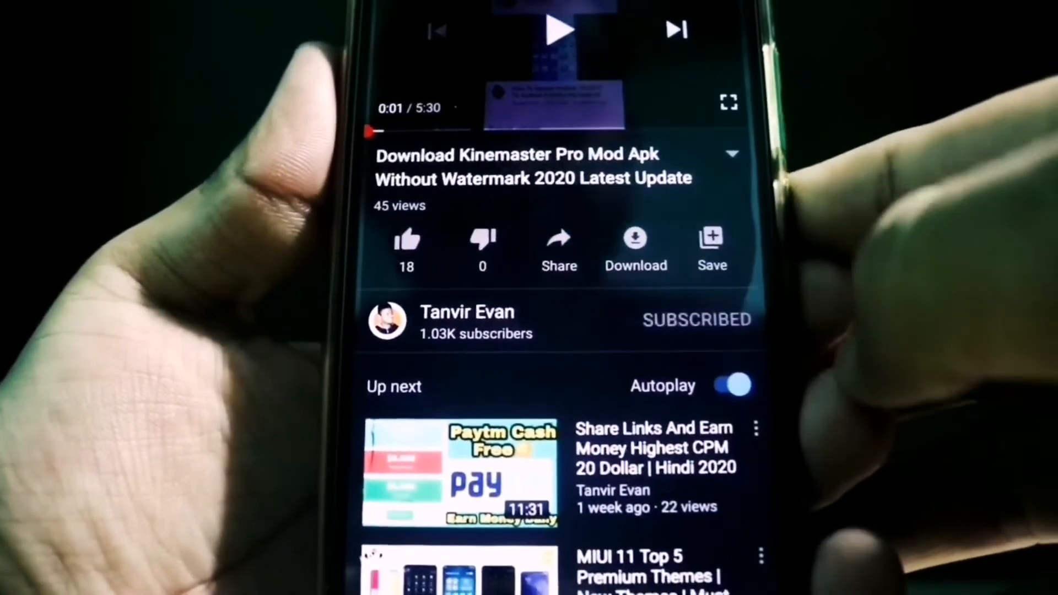
Enter the bit.ly/35eQvnS short link in Chrome's address bar
left_click(698, 320)
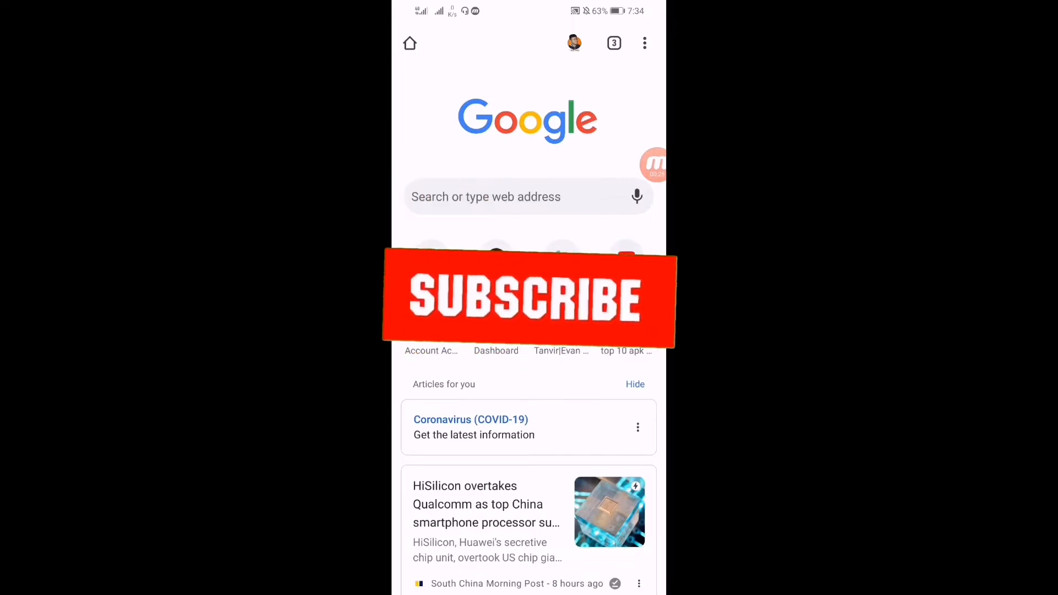
left_click(529, 298)
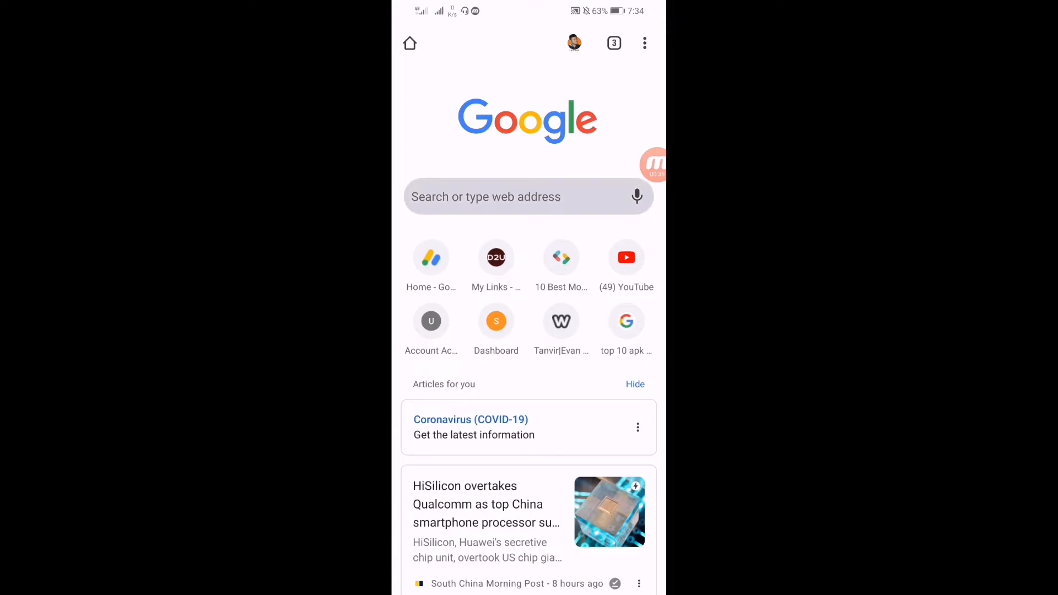
left_click(528, 196)
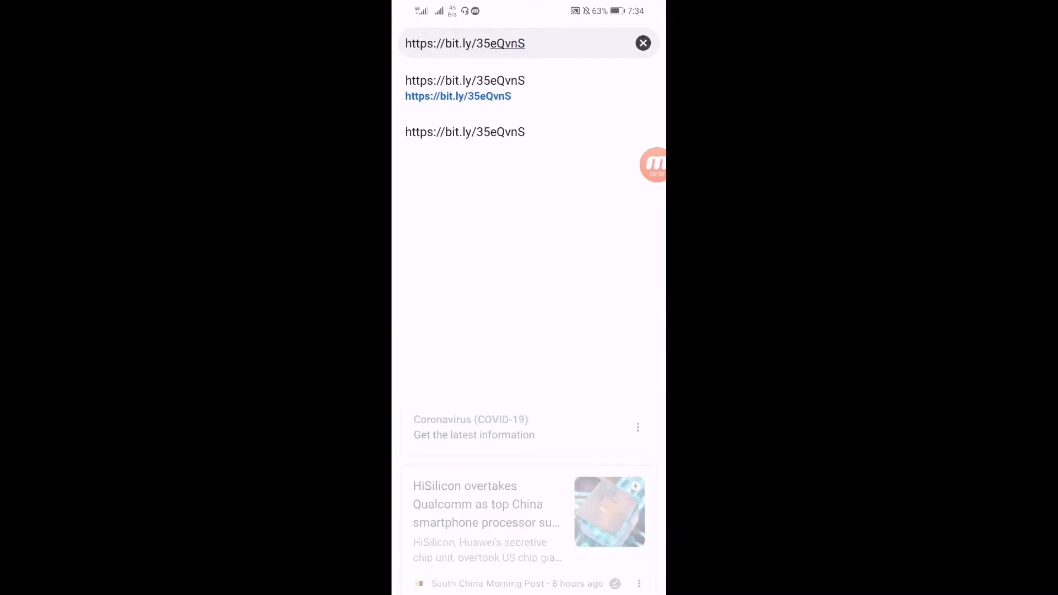
Load the bit.ly link, landing on the Do2Unlock Unlock Link page
left_click(457, 95)
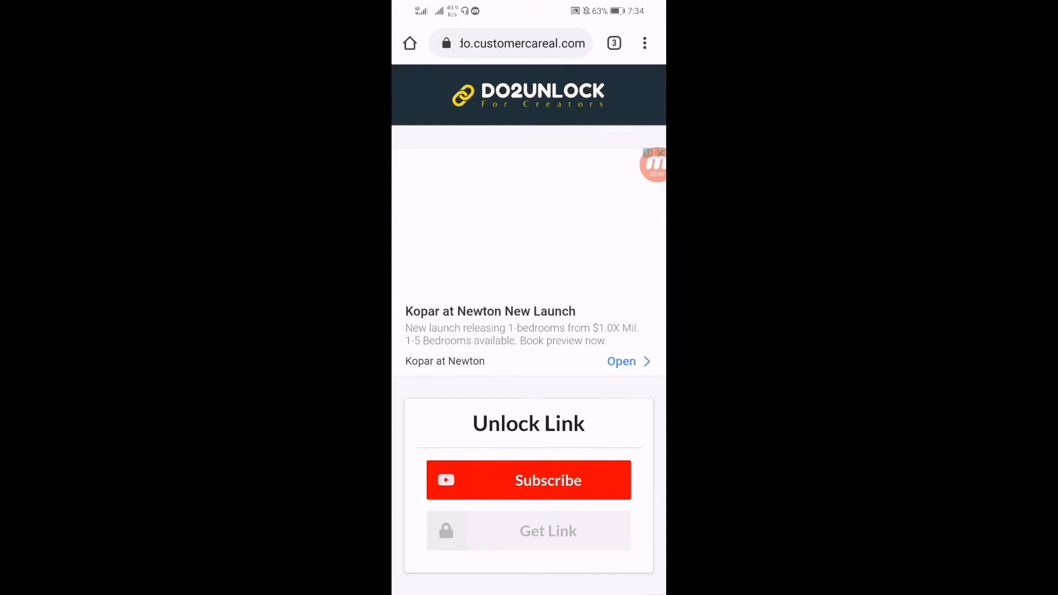
Scroll to the Subscribe step and complete it so Get Link becomes available
scroll("down", 3)
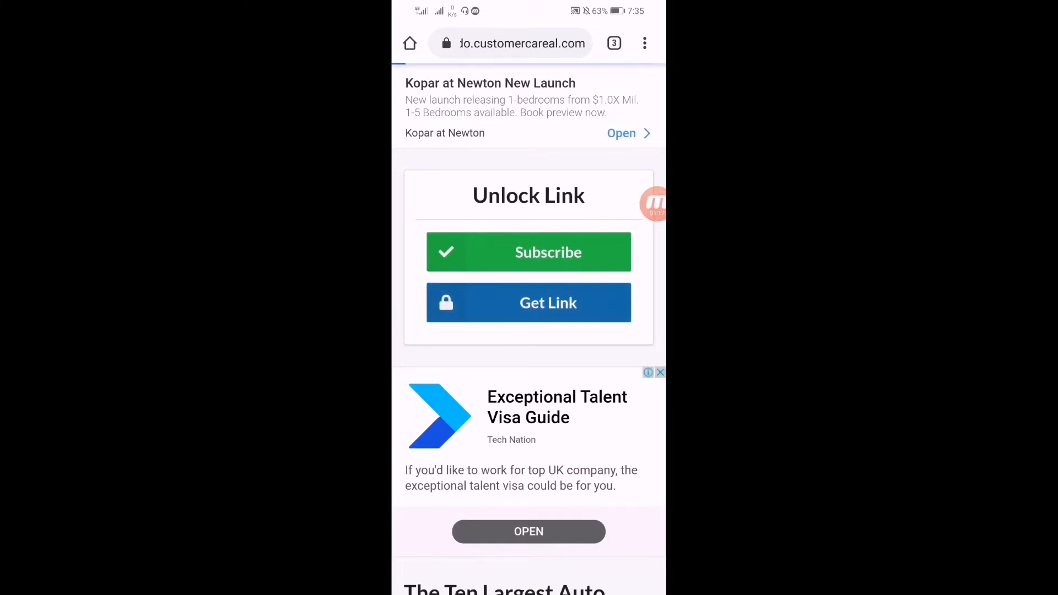
Use Get Link to reach the Link Unlocked page with its Download option
left_click(528, 302)
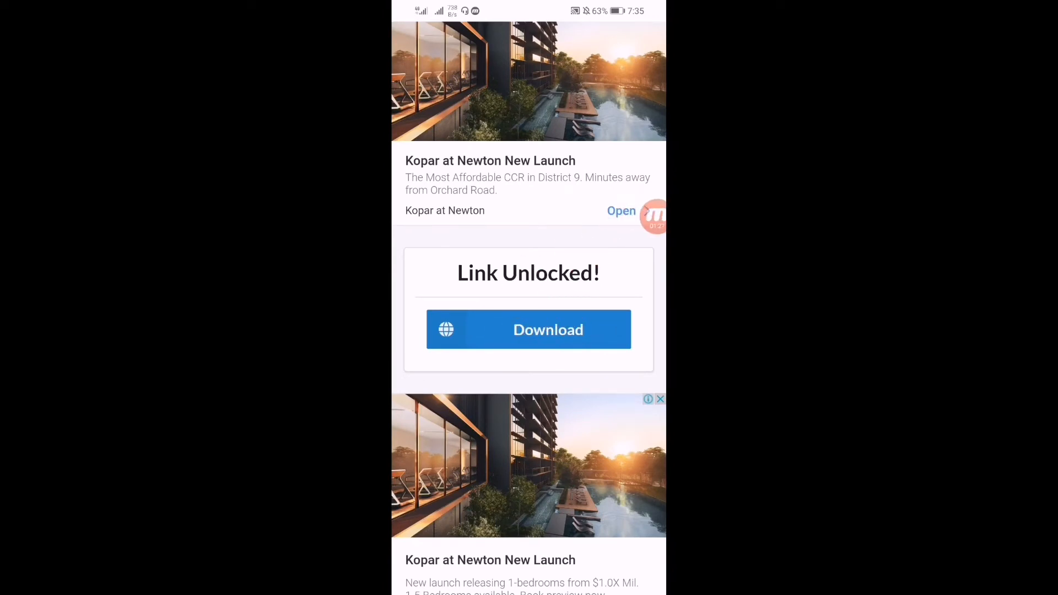
Start the 2.03 GB MIUI zip download and view its progress in the notification shade
left_click(529, 329)
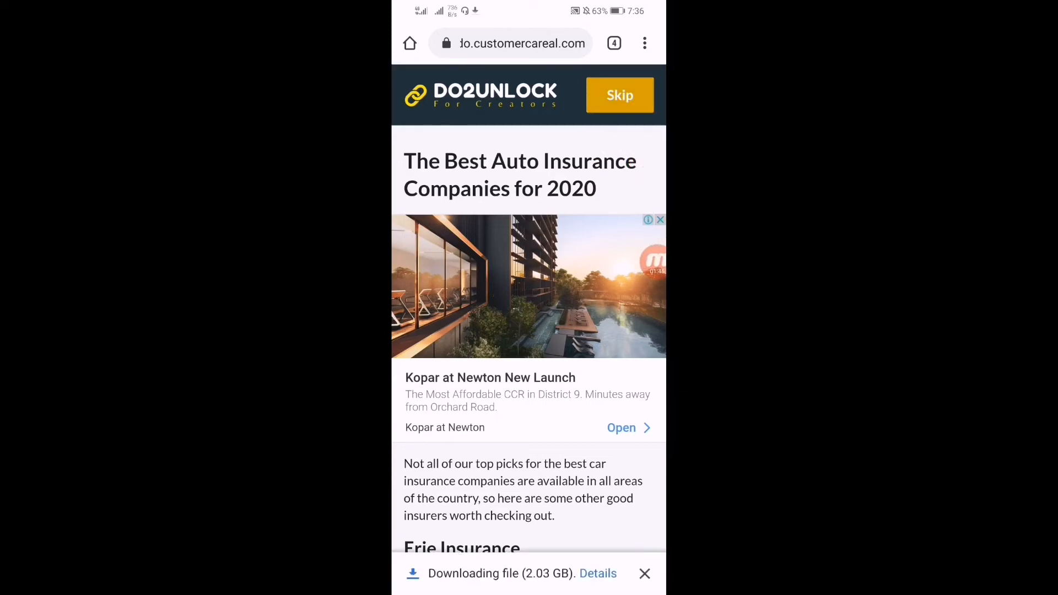
left_click_drag(528, 13, 529, 270)
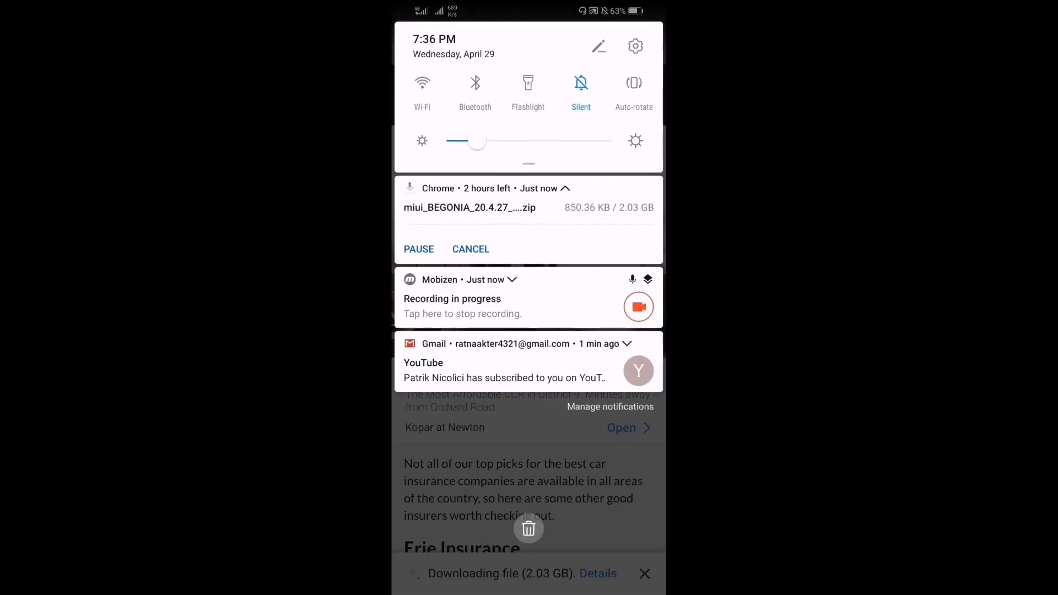